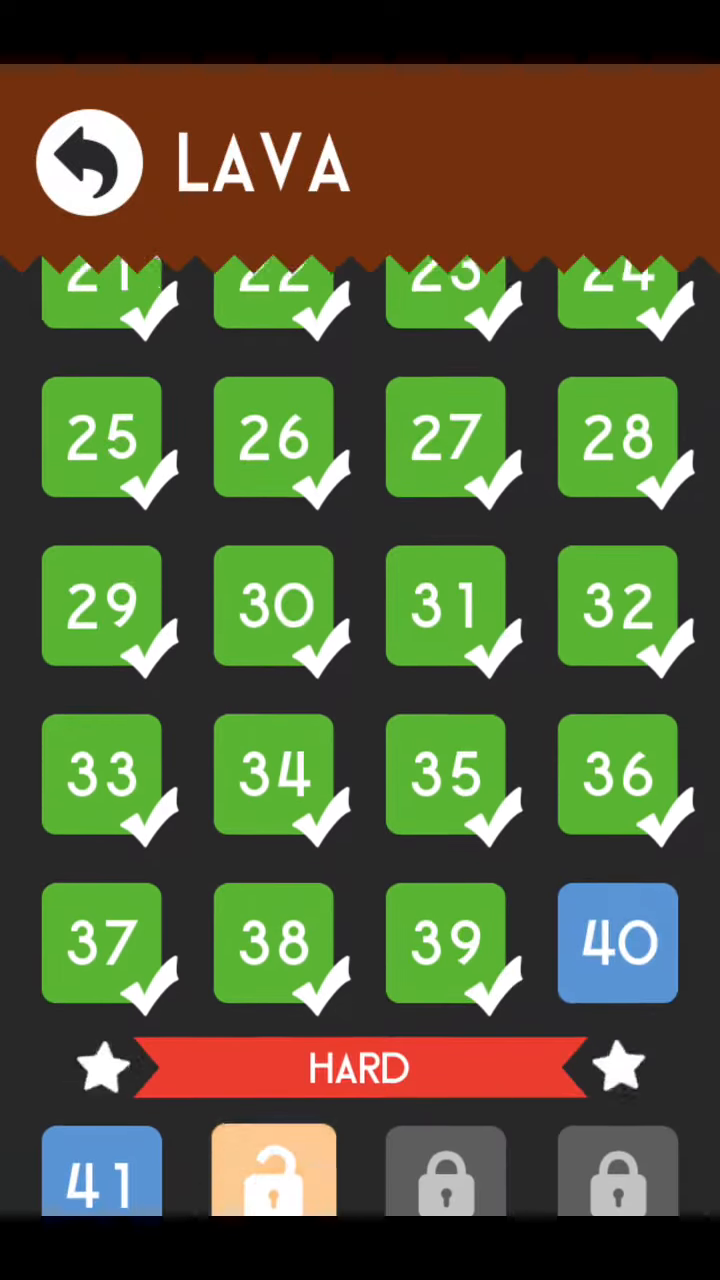
Step: Start Lava level 40 from the level grid and play it to completion
click(616, 942)
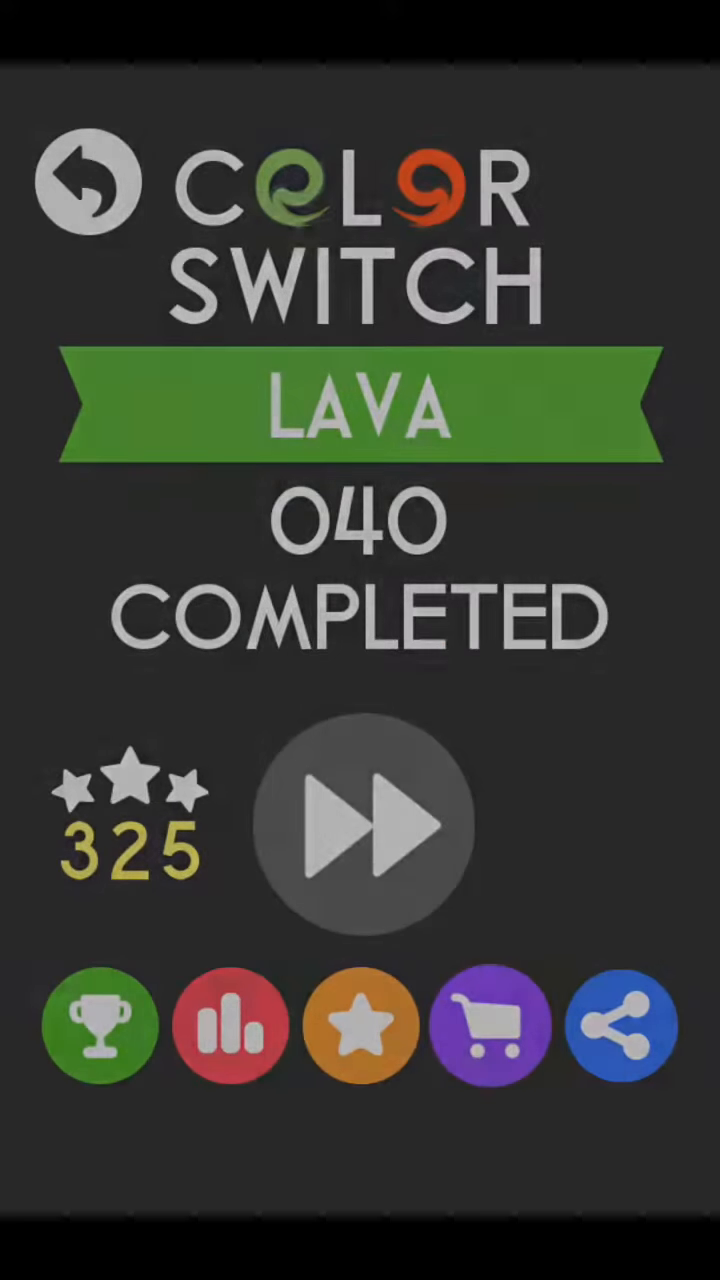
Step: Advance to Lava level 41 and play until the attempt fails
click(360, 824)
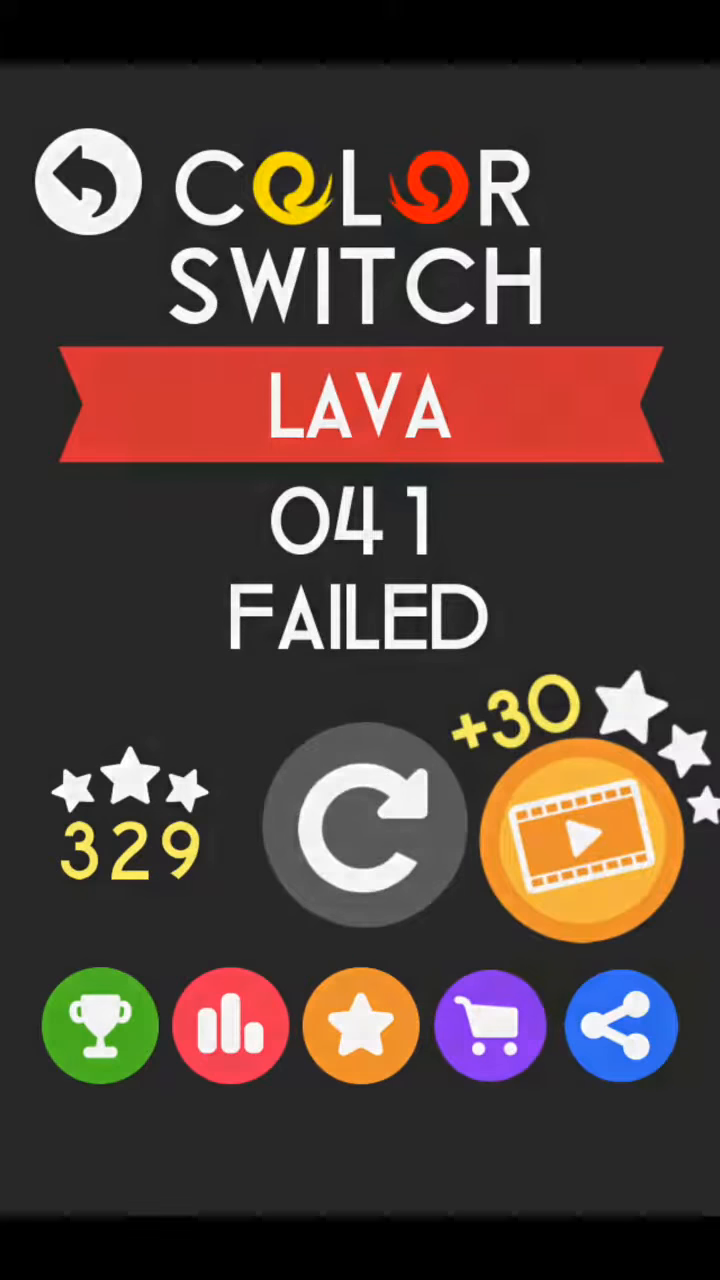
Step: Retry from the failed screen and play on until Lava 042 completes
click(360, 820)
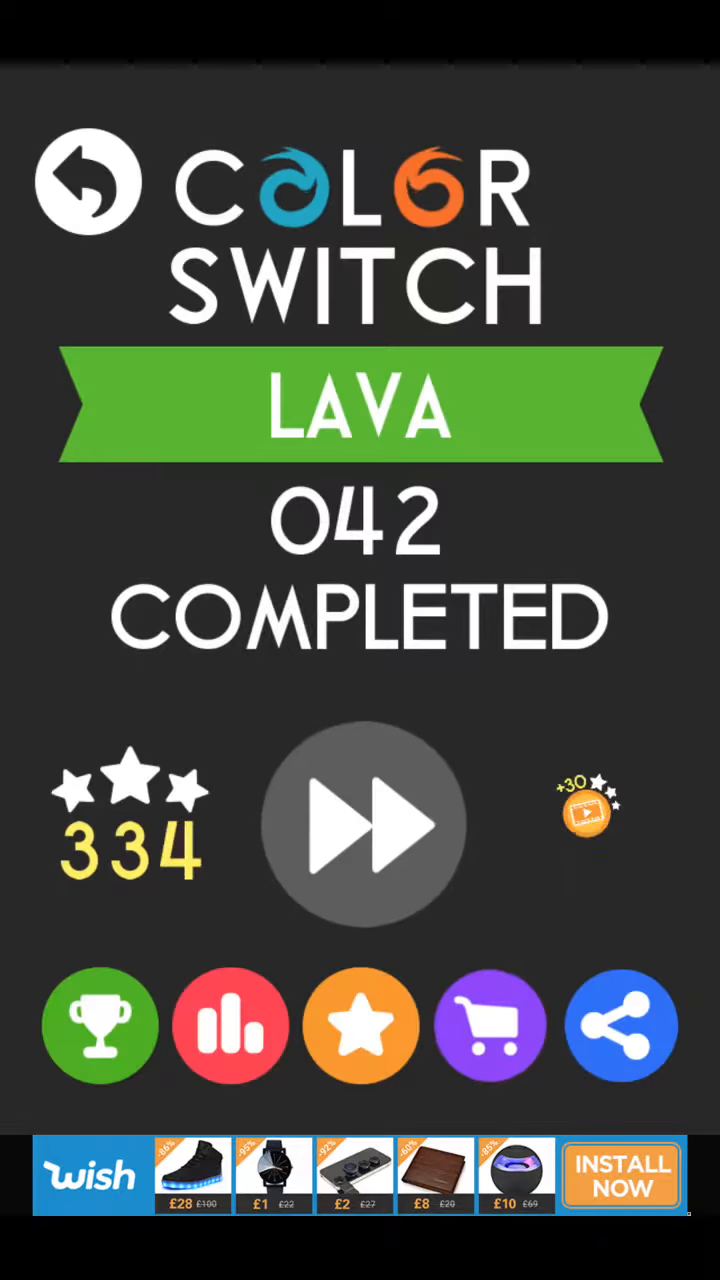
Step: Advance to Lava level 43 and play until the attempt fails
click(360, 822)
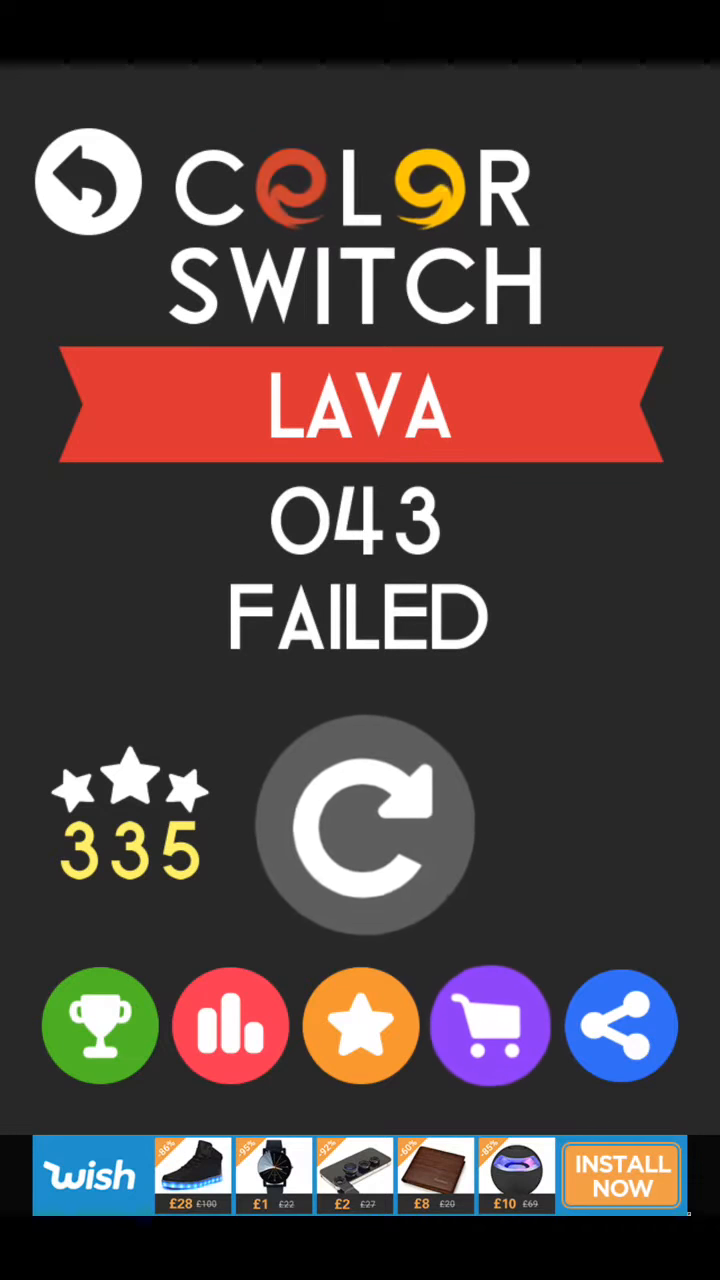
Step: Retry level 43, decline the watch-a-video continue prompt, and reach the Lava 044 start
click(360, 820)
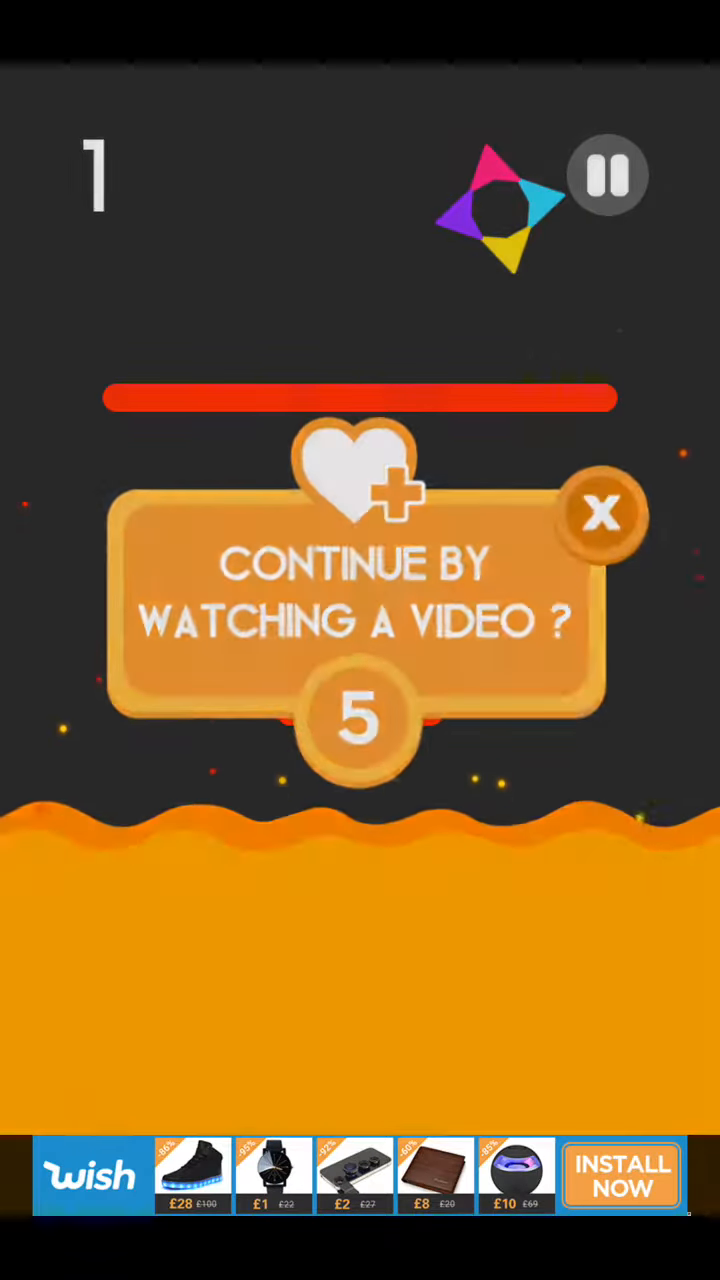
click(602, 512)
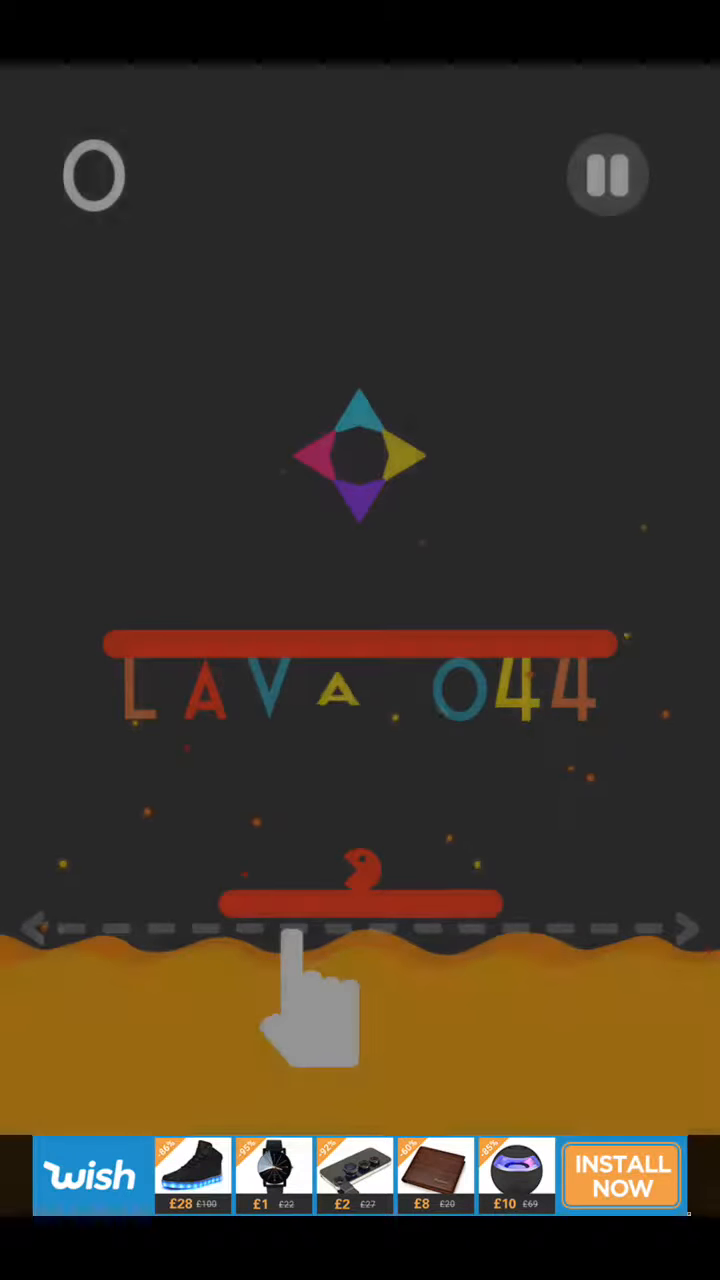